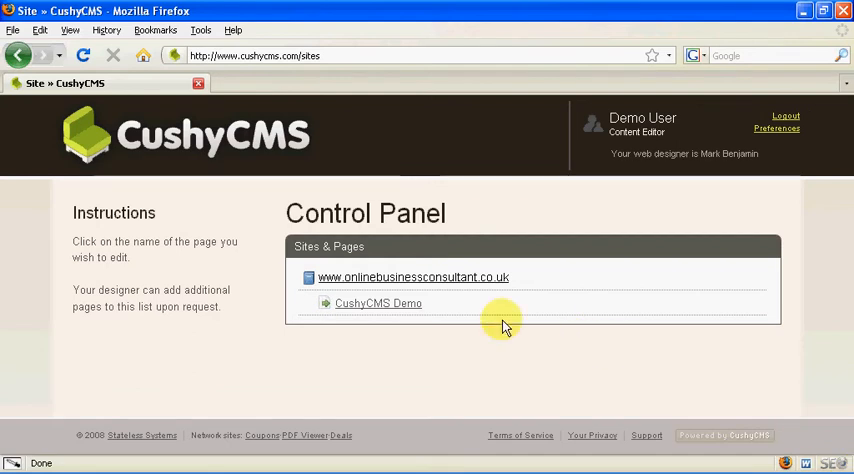
Open the CushyCMS Demo page under onlinebusinessconsultant.co.uk for editing
{"action": "left_click", "coordinate": [378, 303]}
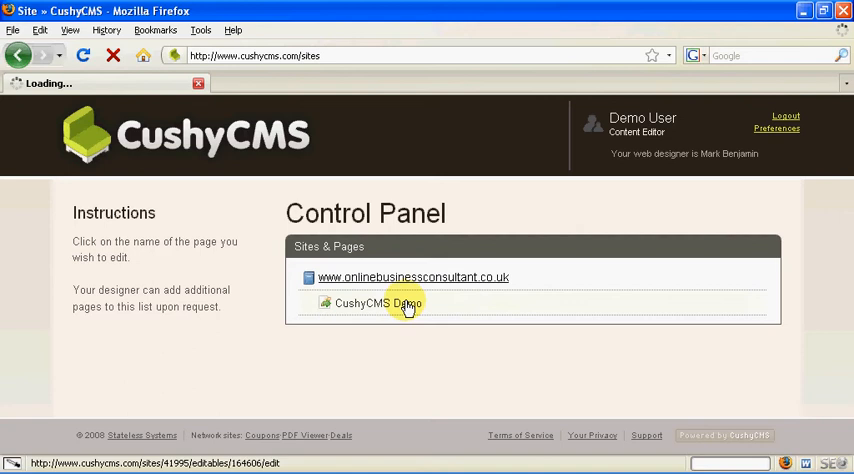
{"action": "left_click", "coordinate": [406, 303]}
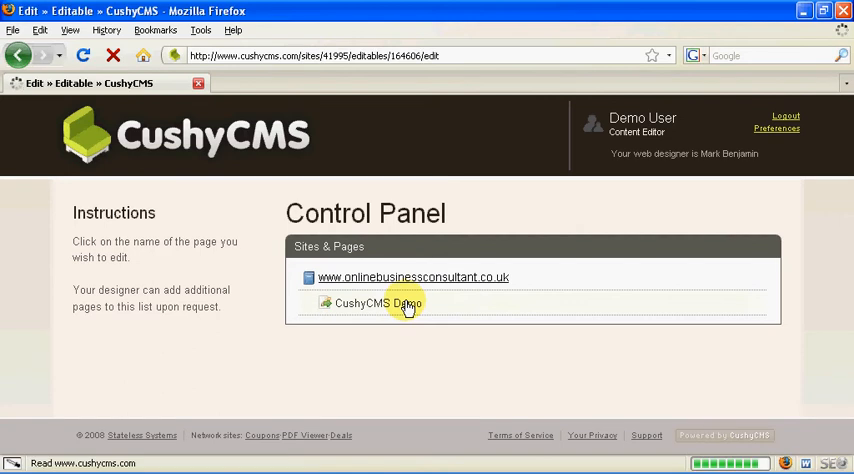
{"action": "left_click", "coordinate": [375, 303]}
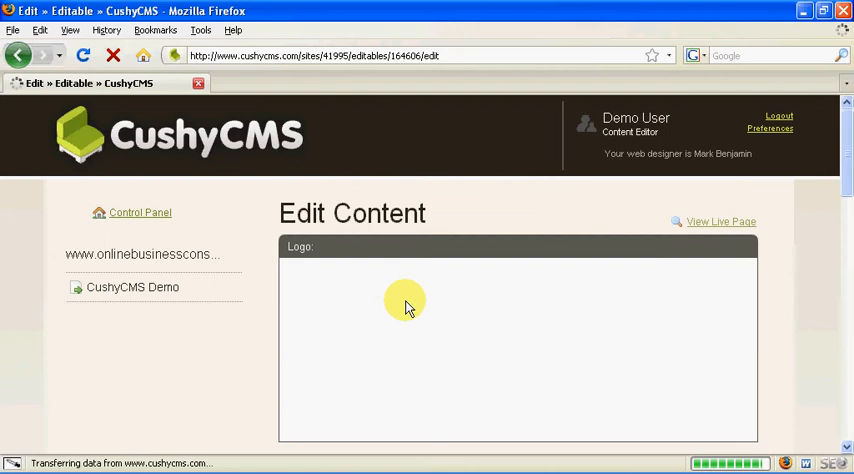
{"action": "mouse_move", "coordinate": [696, 213]}
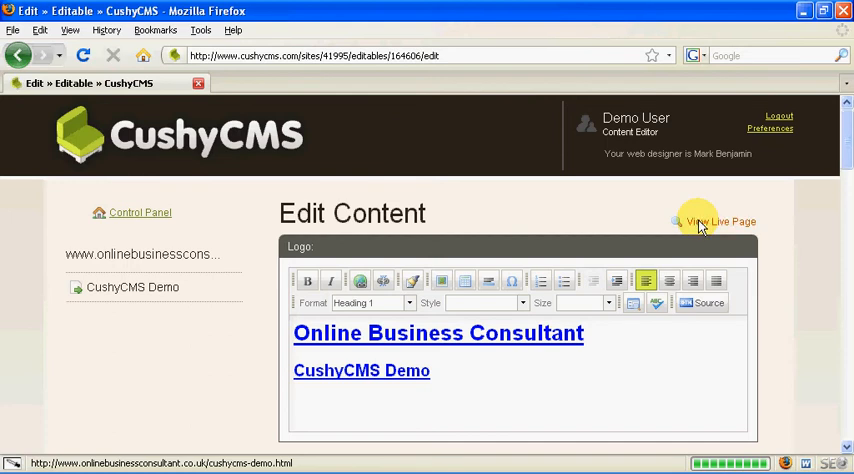
View the live CushyCMS Demo page in a new tab
{"action": "left_click", "coordinate": [709, 222]}
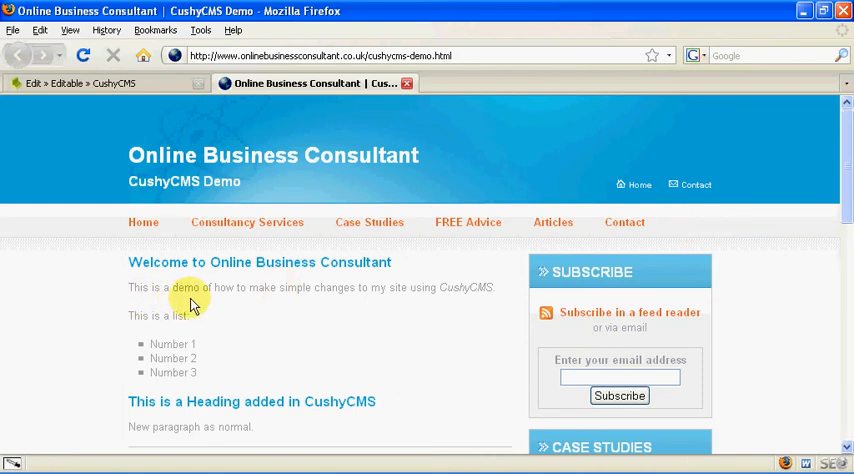
{"action": "mouse_move", "coordinate": [147, 306]}
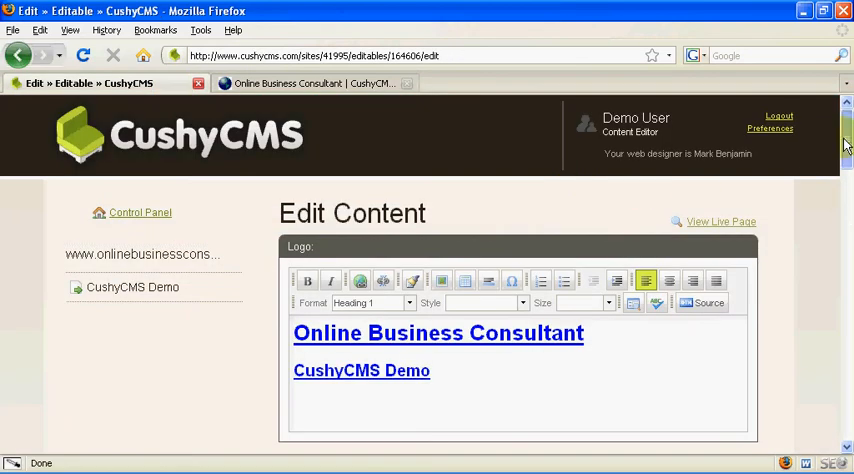
Add an empty new line directly after the welcome paragraph in the Welcome editor
{"action": "scroll", "scroll_direction": "down", "scroll_amount": 3}
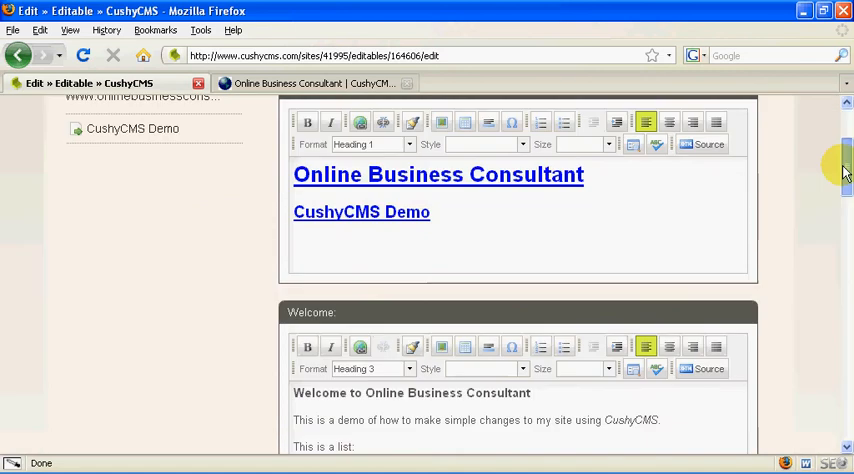
{"action": "scroll", "scroll_direction": "down", "scroll_amount": 3}
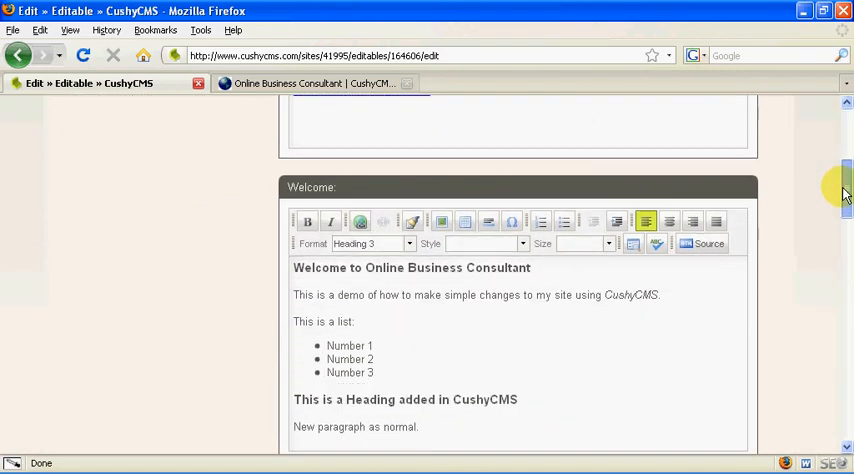
{"action": "left_click", "coordinate": [663, 296]}
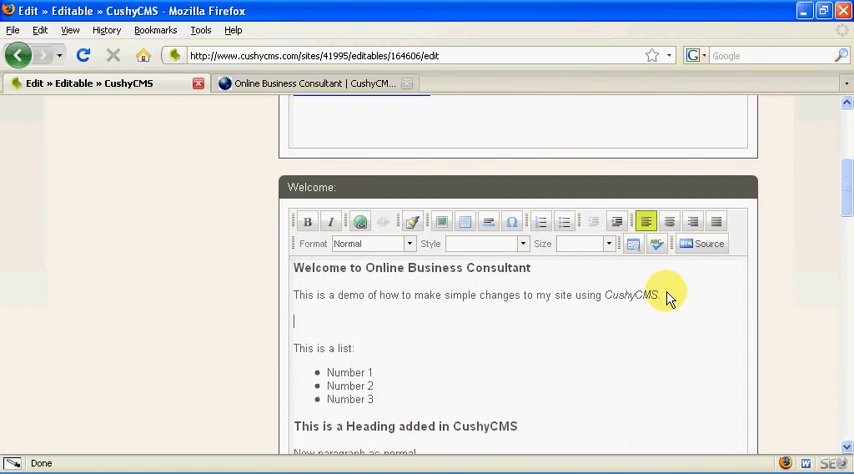
{"action": "mouse_move", "coordinate": [460, 253]}
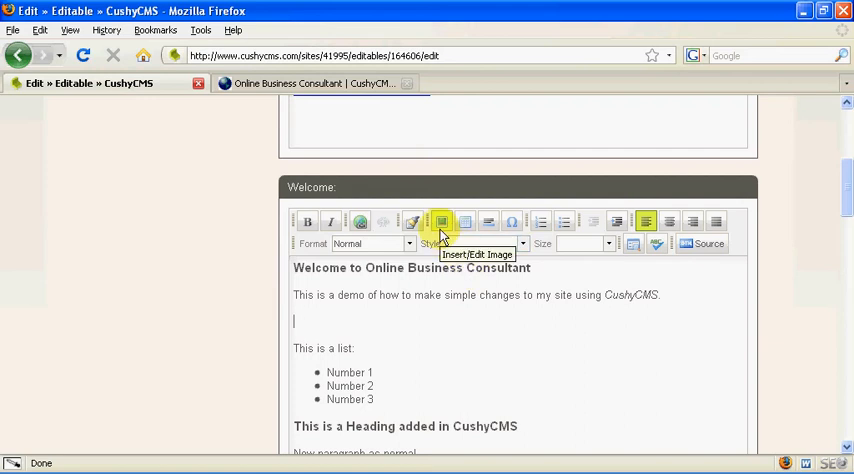
{"action": "mouse_move", "coordinate": [443, 235]}
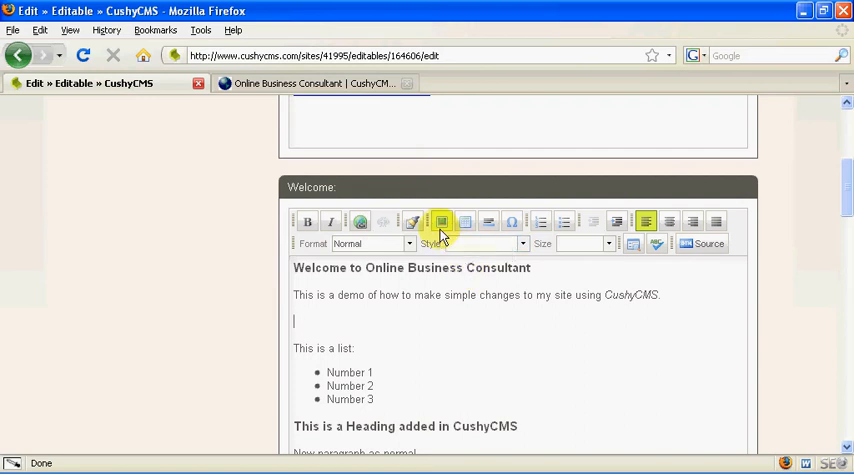
Upload cushycms-logo.jpg from the computer to the server through the image insert dialog
{"action": "left_click", "coordinate": [438, 221]}
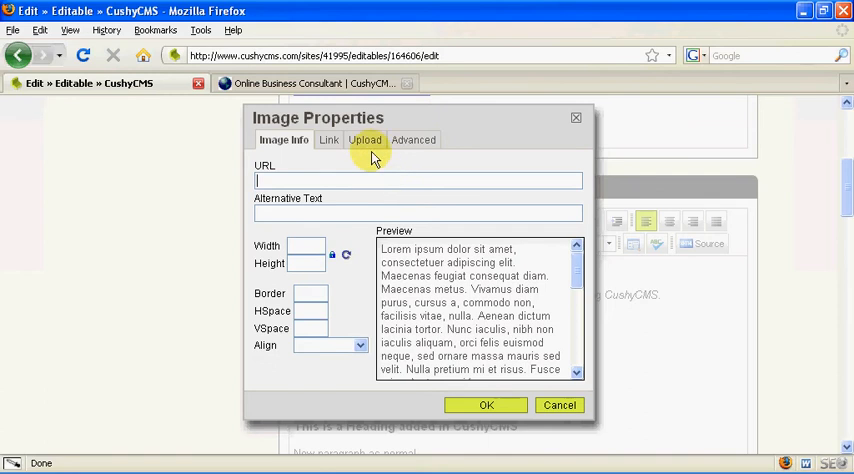
{"action": "left_click", "coordinate": [364, 139]}
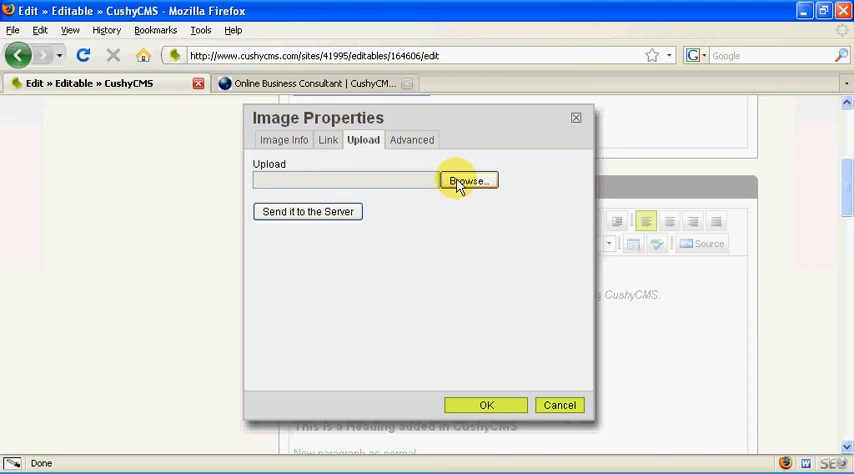
{"action": "left_click", "coordinate": [466, 181]}
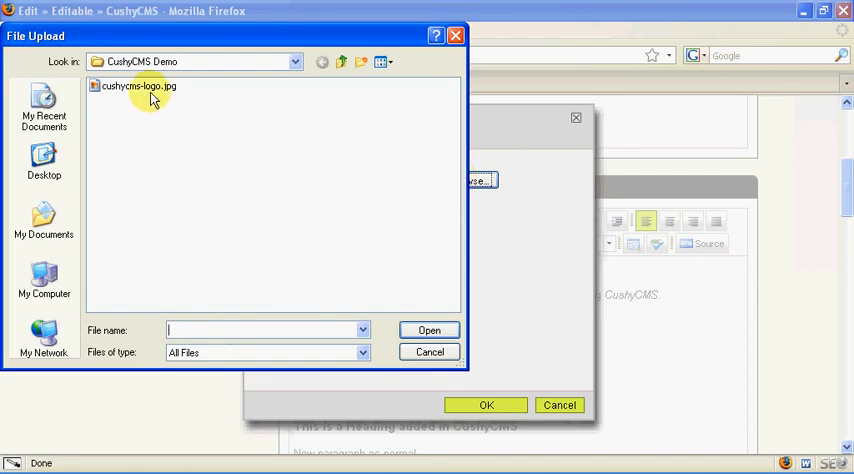
{"action": "left_click", "coordinate": [140, 91]}
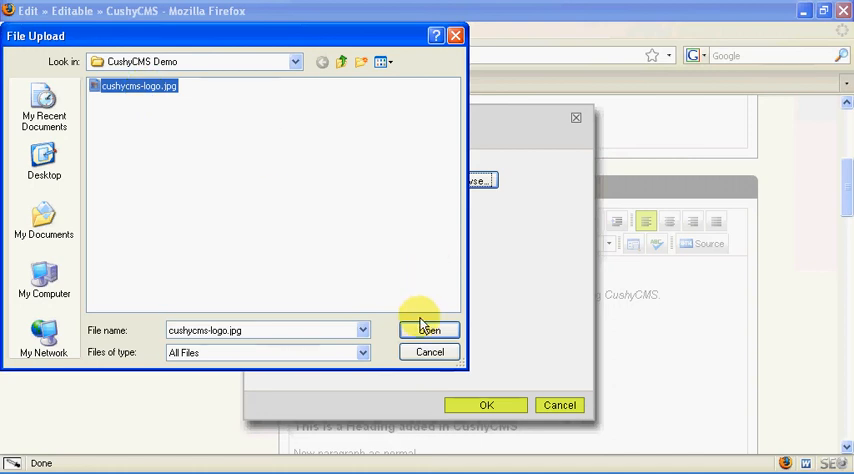
{"action": "left_click", "coordinate": [429, 329]}
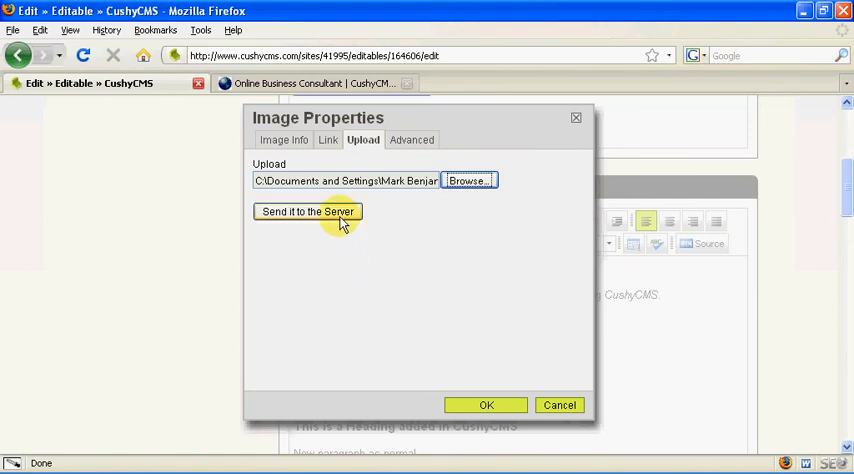
{"action": "left_click", "coordinate": [307, 211]}
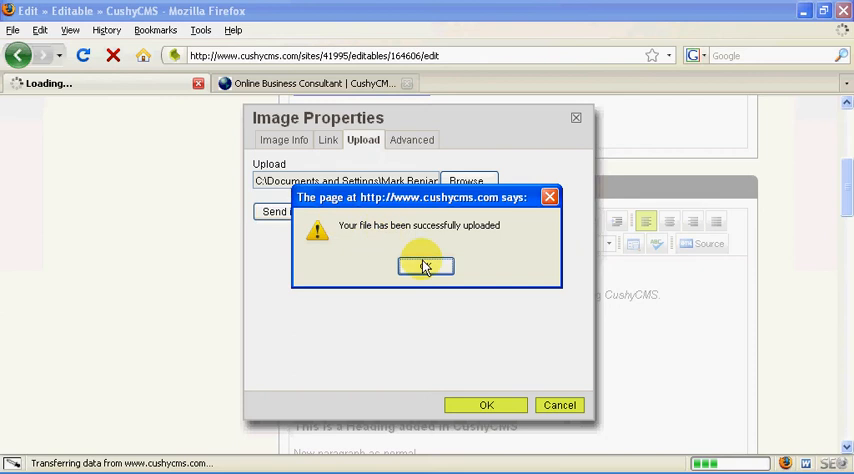
Accept the upload confirmation and give the logo the alternative text 'CushyCMS Logo'
{"action": "left_click", "coordinate": [424, 266]}
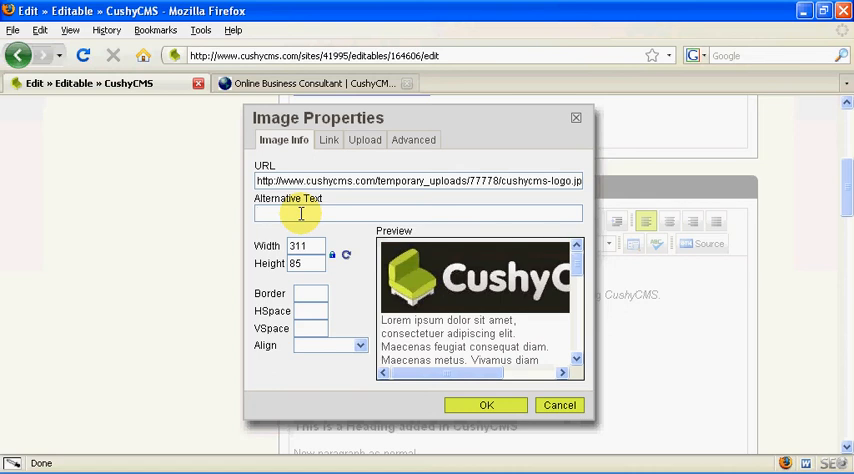
{"action": "type", "text": "CushyCMS"}
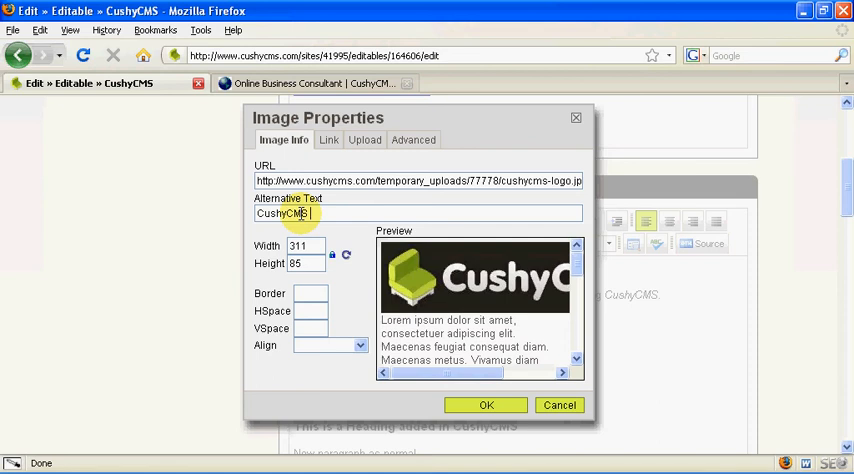
{"action": "type", "text": "Logo"}
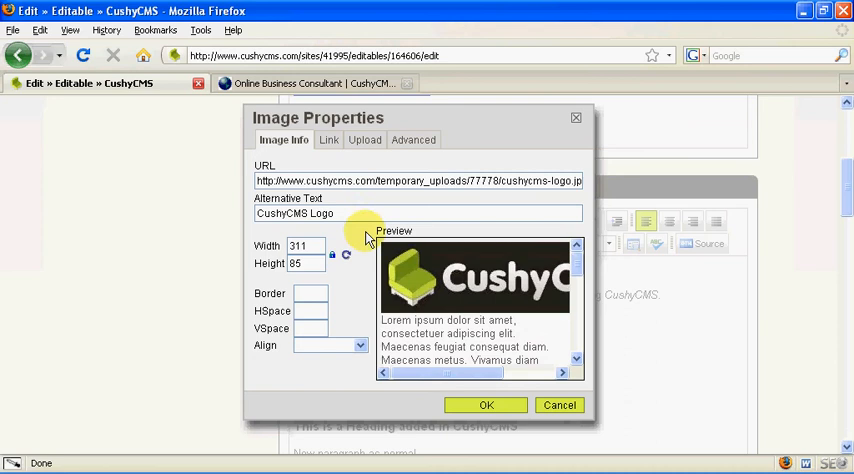
{"action": "mouse_move", "coordinate": [375, 238]}
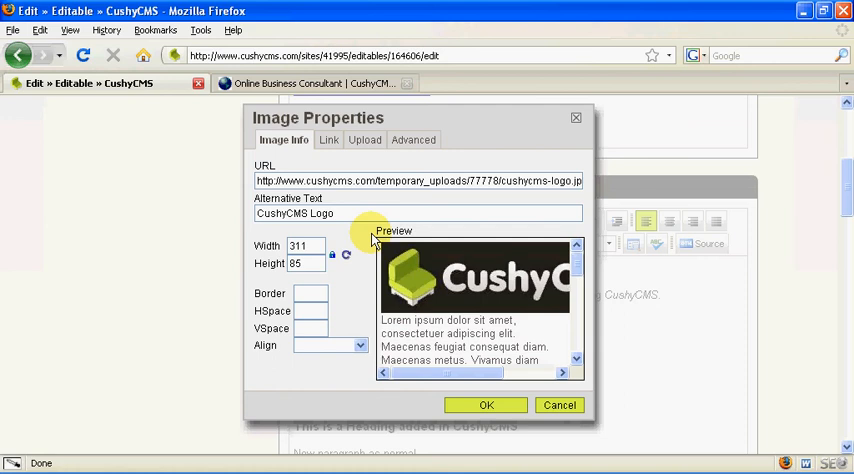
Resize the logo image to a width of 100 and height of 27
{"action": "left_click", "coordinate": [306, 246]}
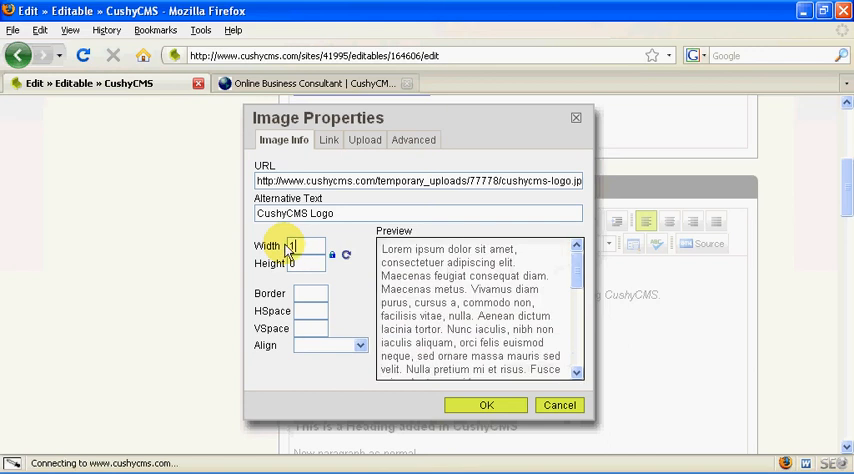
{"action": "type", "text": "100"}
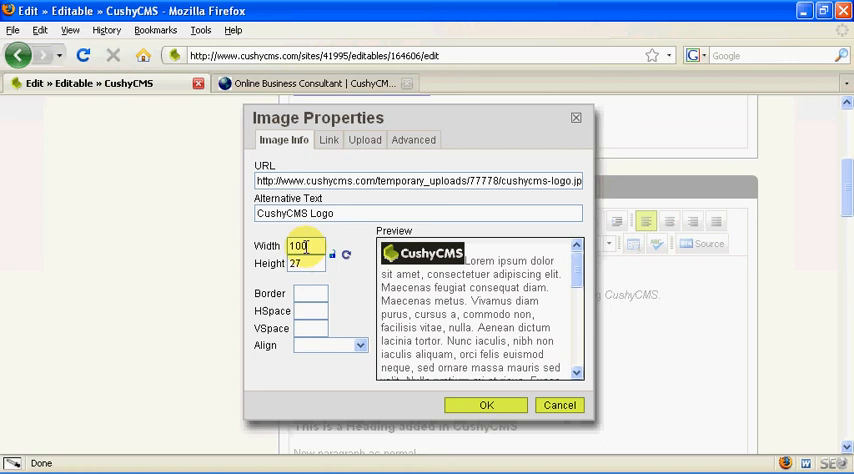
{"action": "type", "text": "200"}
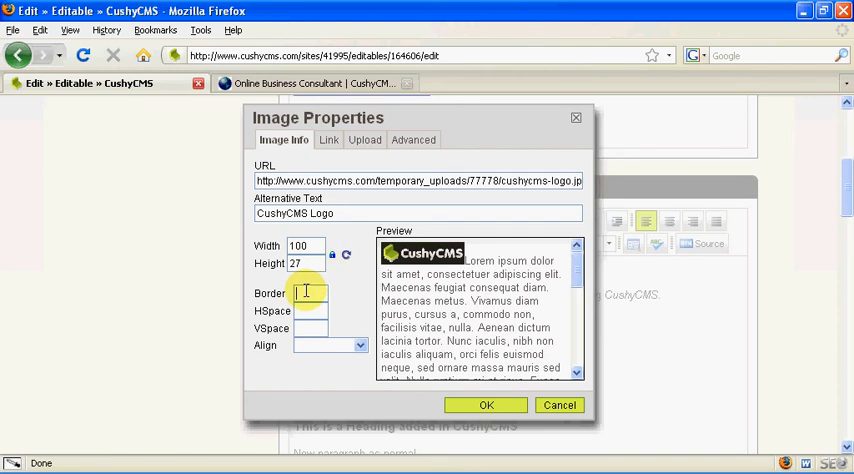
Give the logo a border, horizontal spacing and vertical spacing of 10 each
{"action": "type", "text": "10"}
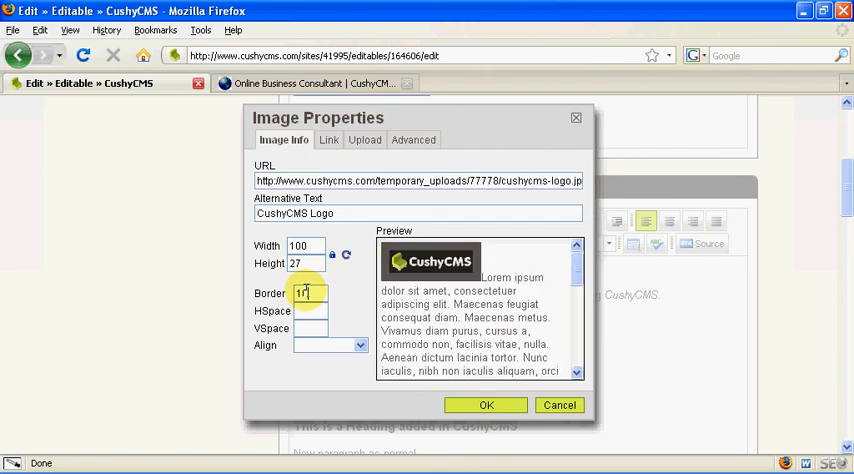
{"action": "type", "text": "0"}
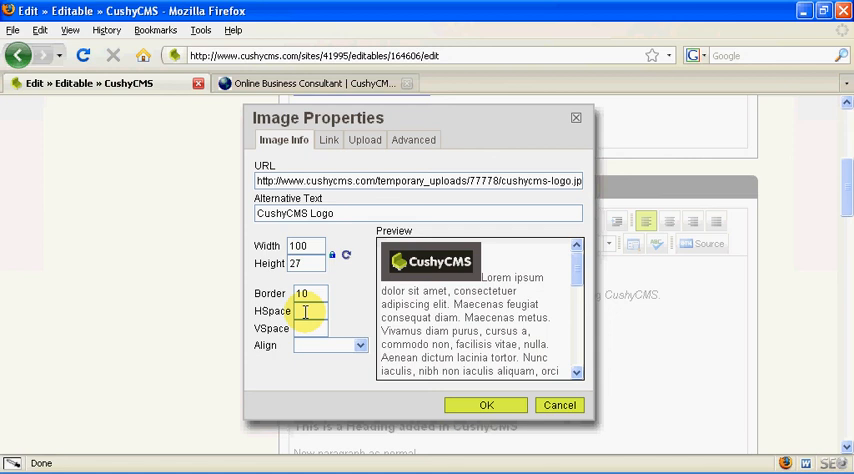
{"action": "type", "text": "10"}
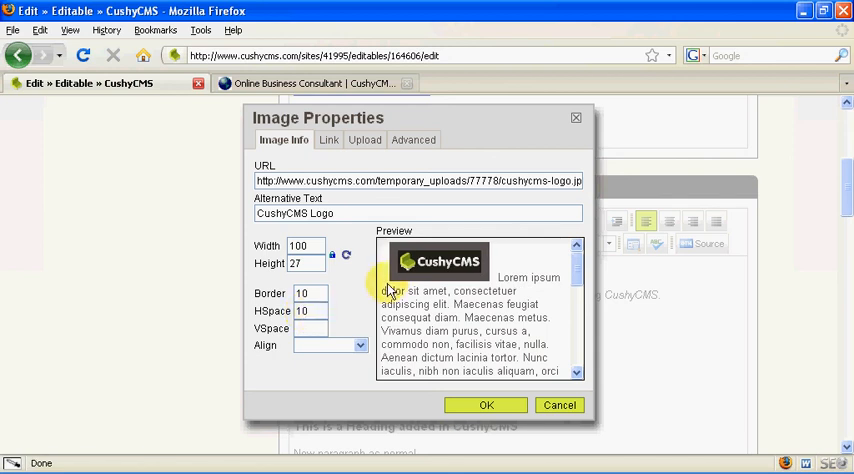
{"action": "left_click", "coordinate": [310, 311]}
{"action": "type", "text": "10"}
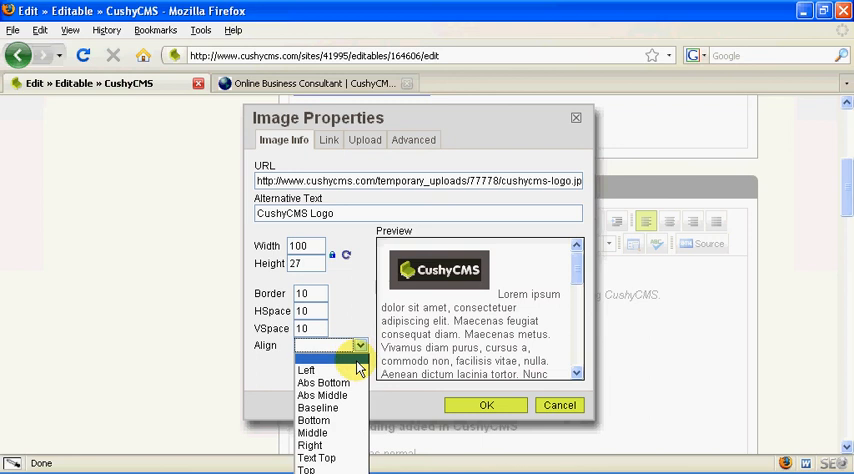
Try left and right alignment on the logo, then clear the alignment
{"action": "left_click", "coordinate": [308, 373]}
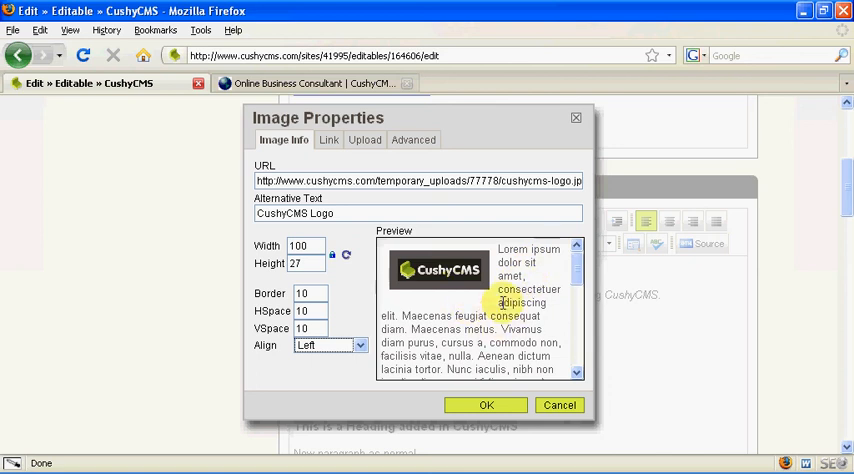
{"action": "scroll", "scroll_direction": "down", "scroll_amount": 3}
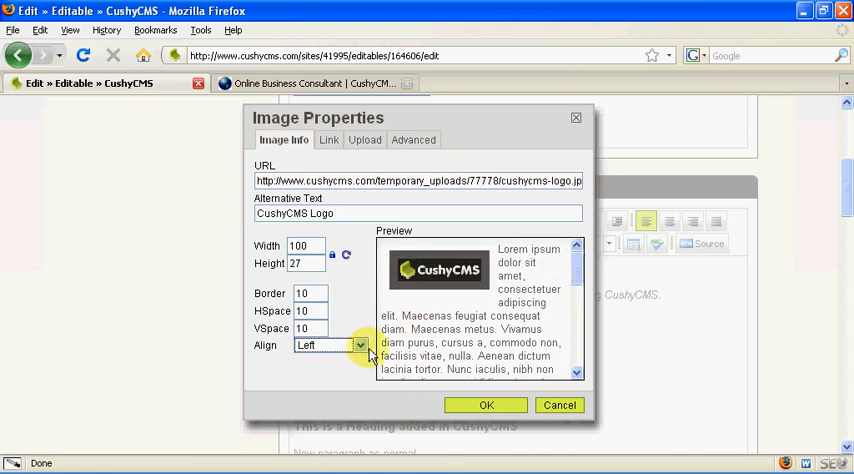
{"action": "left_click", "coordinate": [358, 345]}
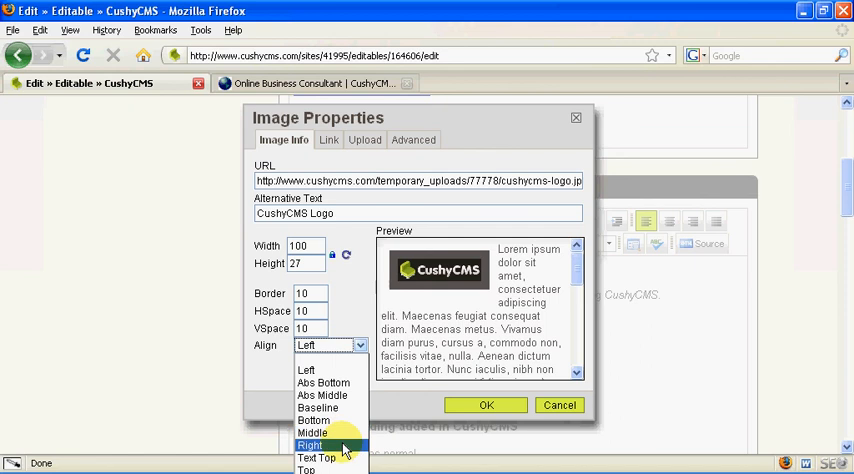
{"action": "left_click", "coordinate": [319, 440]}
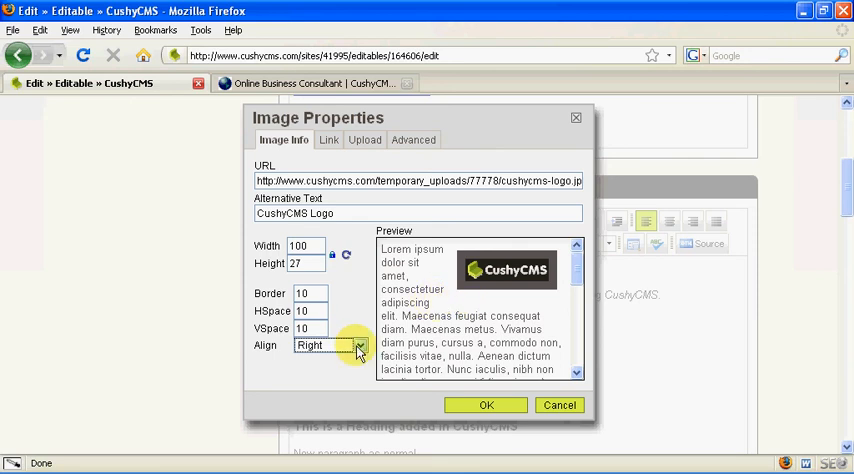
{"action": "left_click", "coordinate": [358, 345]}
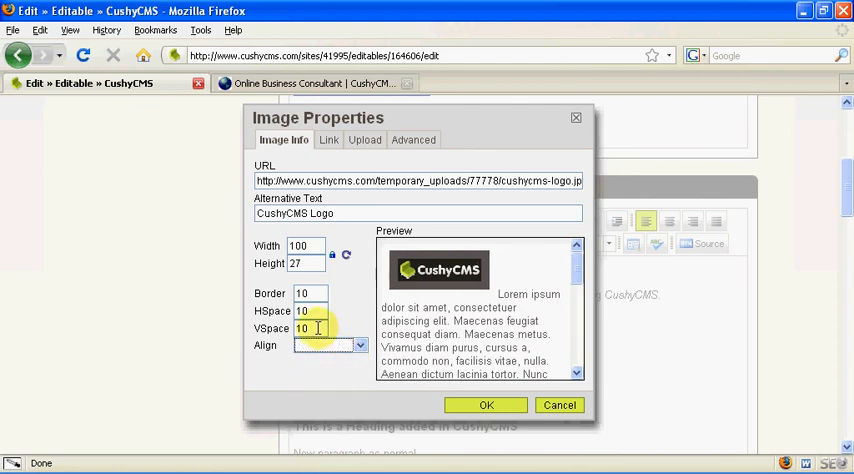
Set the border and spacing back to 0 and restore the logo's 311 by 85 size
{"action": "type", "text": "0"}
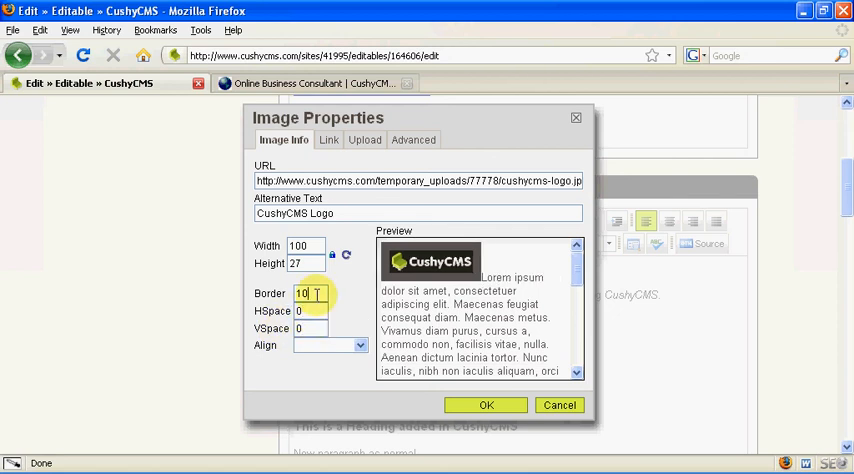
{"action": "type", "text": "0"}
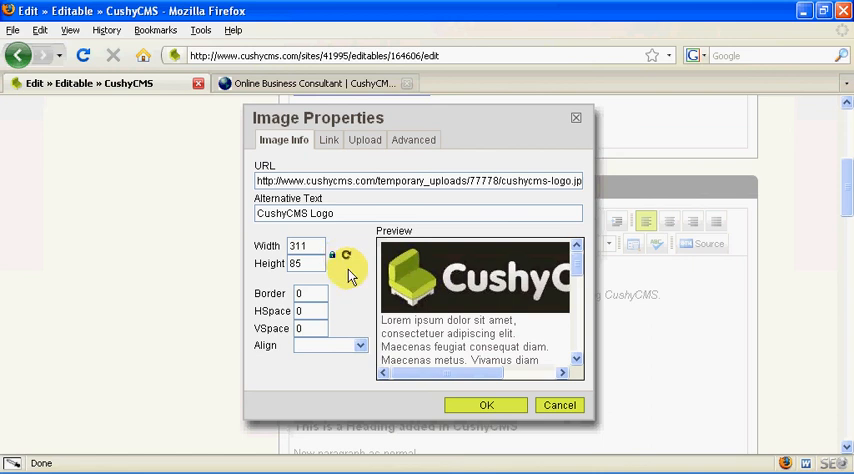
Apply the logo settings and publish the edited CushyCMS Demo page
{"action": "left_click", "coordinate": [486, 405]}
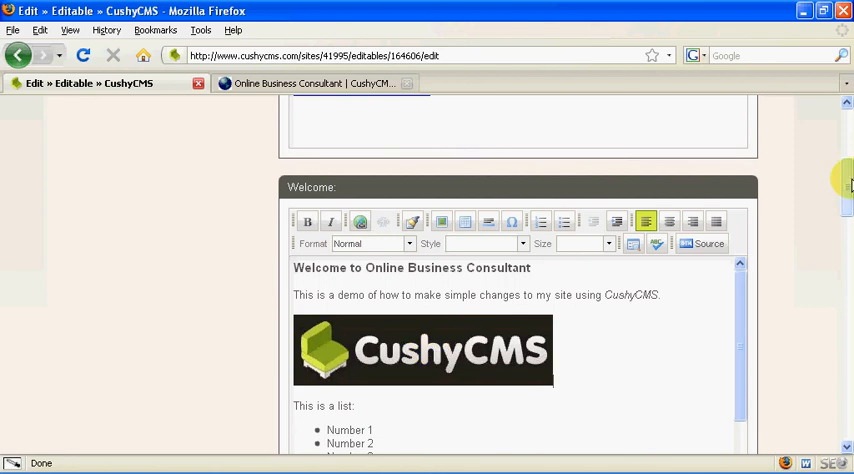
{"action": "scroll", "scroll_direction": "down", "scroll_amount": 3}
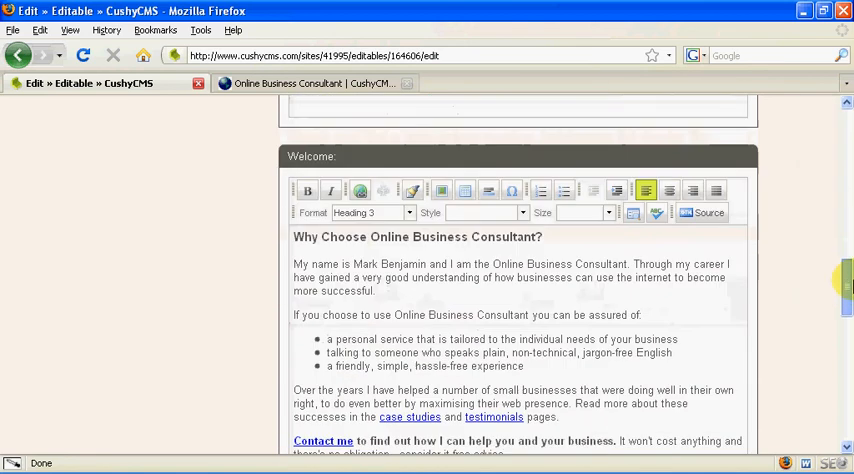
{"action": "scroll", "scroll_direction": "down", "scroll_amount": 3}
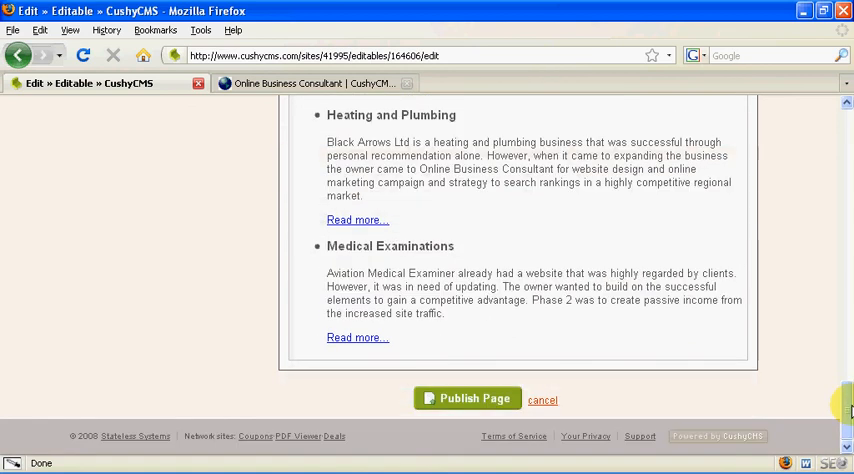
{"action": "left_click", "coordinate": [466, 398]}
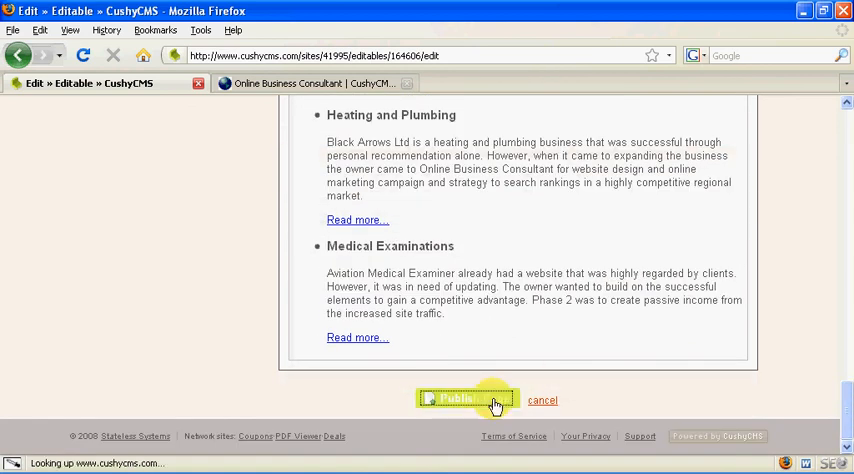
{"action": "left_click", "coordinate": [468, 400]}
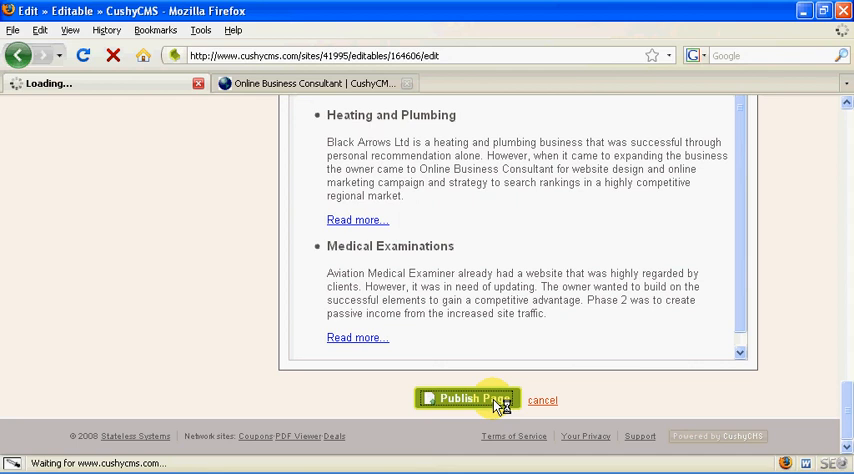
{"action": "left_click", "coordinate": [469, 398]}
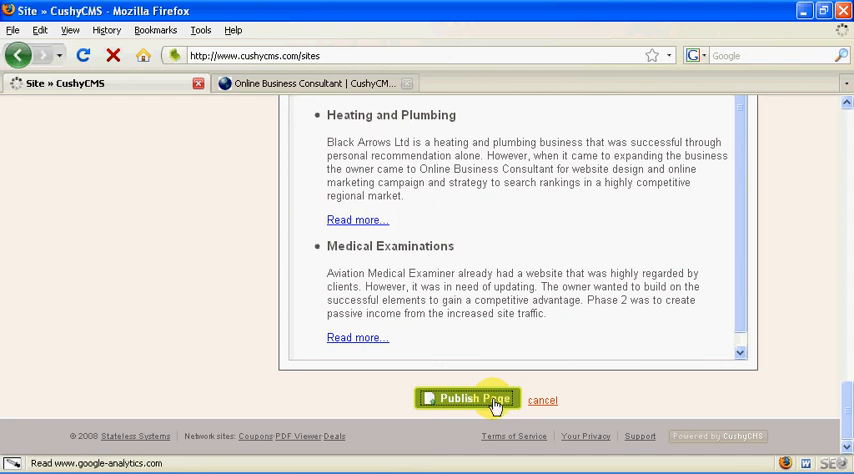
{"action": "left_click", "coordinate": [465, 400]}
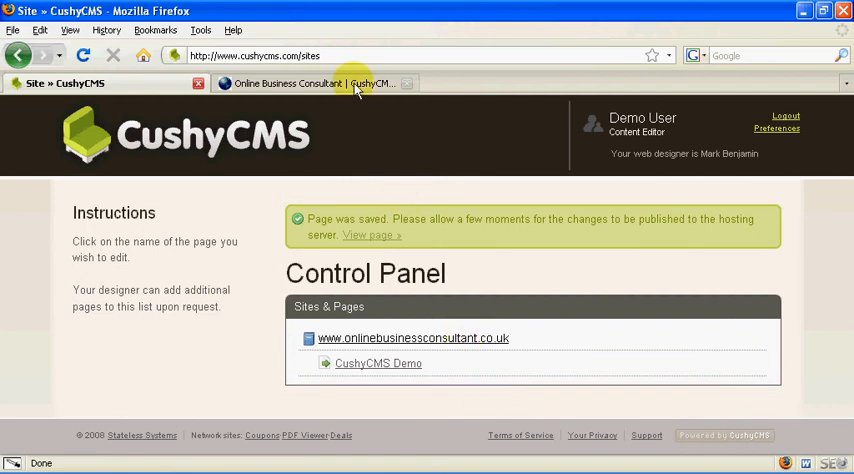
Reload the live Online Business Consultant page to show the new logo
{"action": "left_click", "coordinate": [300, 83]}
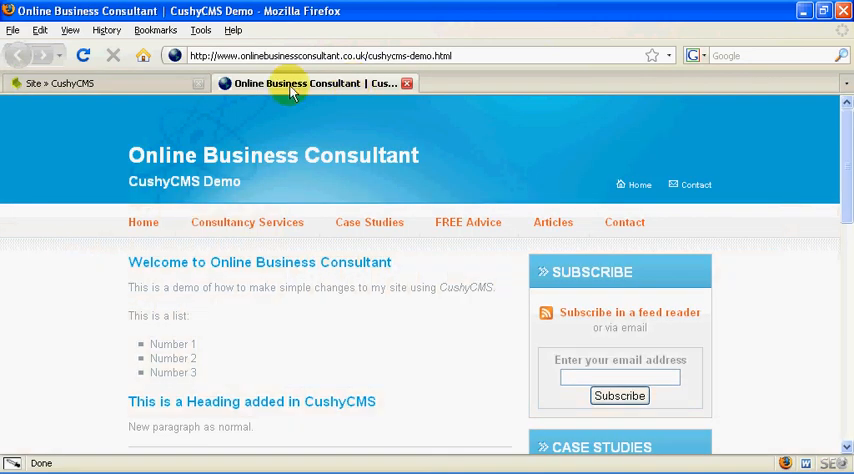
{"action": "mouse_move", "coordinate": [88, 55]}
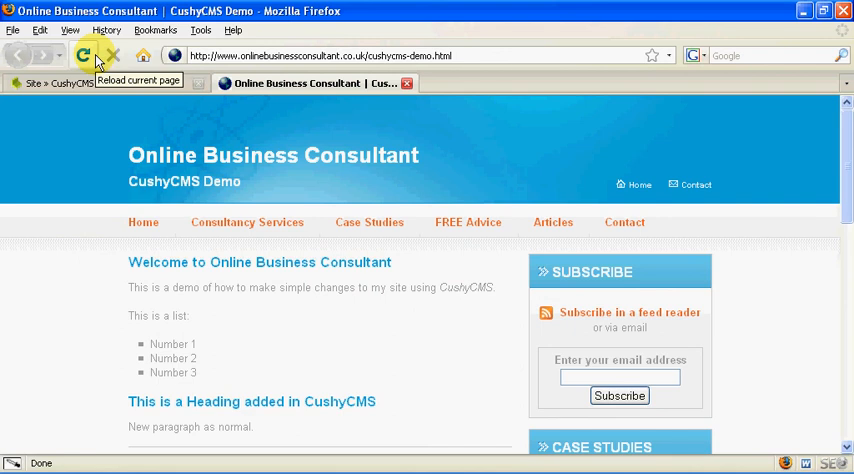
{"action": "left_click", "coordinate": [89, 53]}
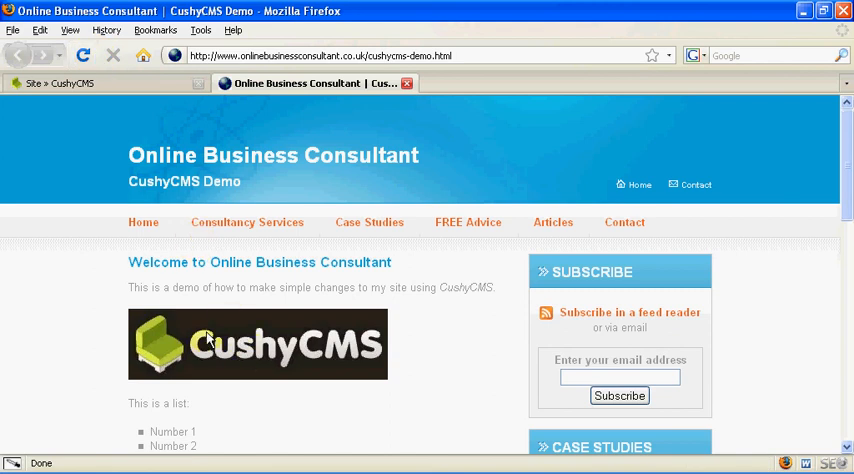
{"action": "mouse_move", "coordinate": [243, 346]}
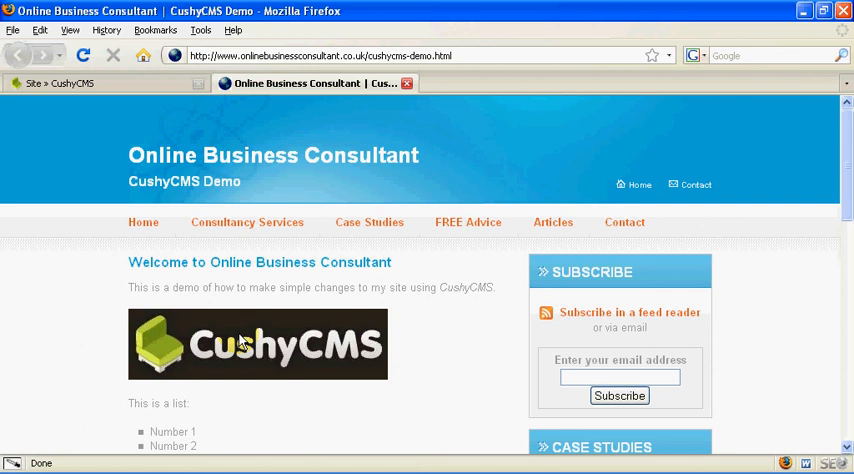
{"action": "mouse_move", "coordinate": [183, 85]}
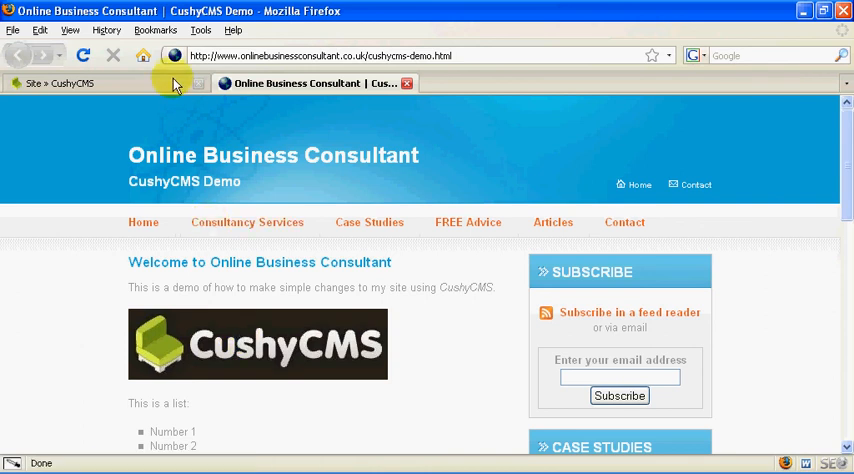